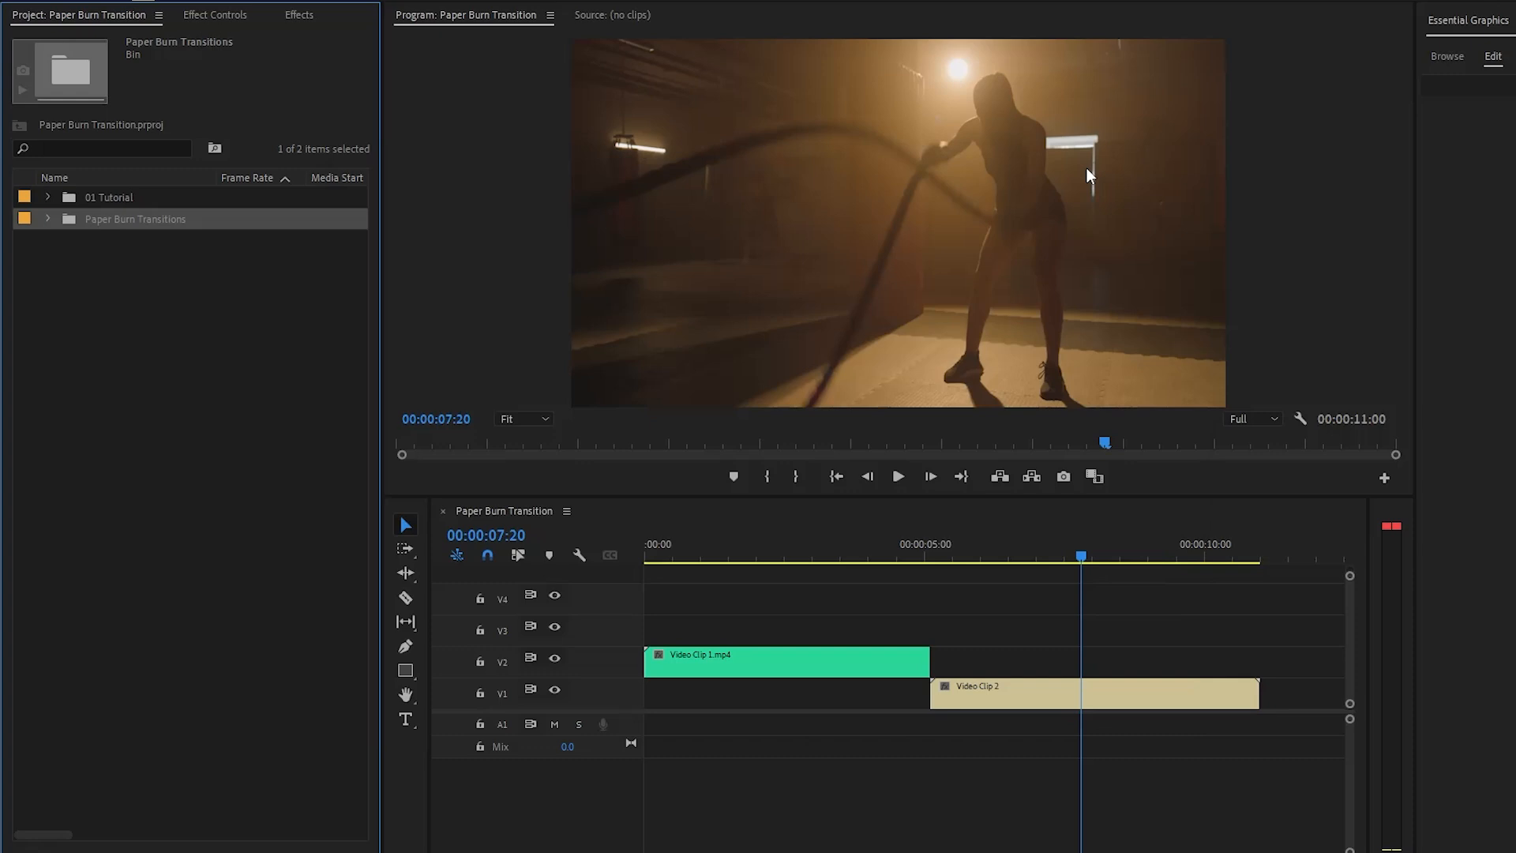
mouse_move(79, 233)
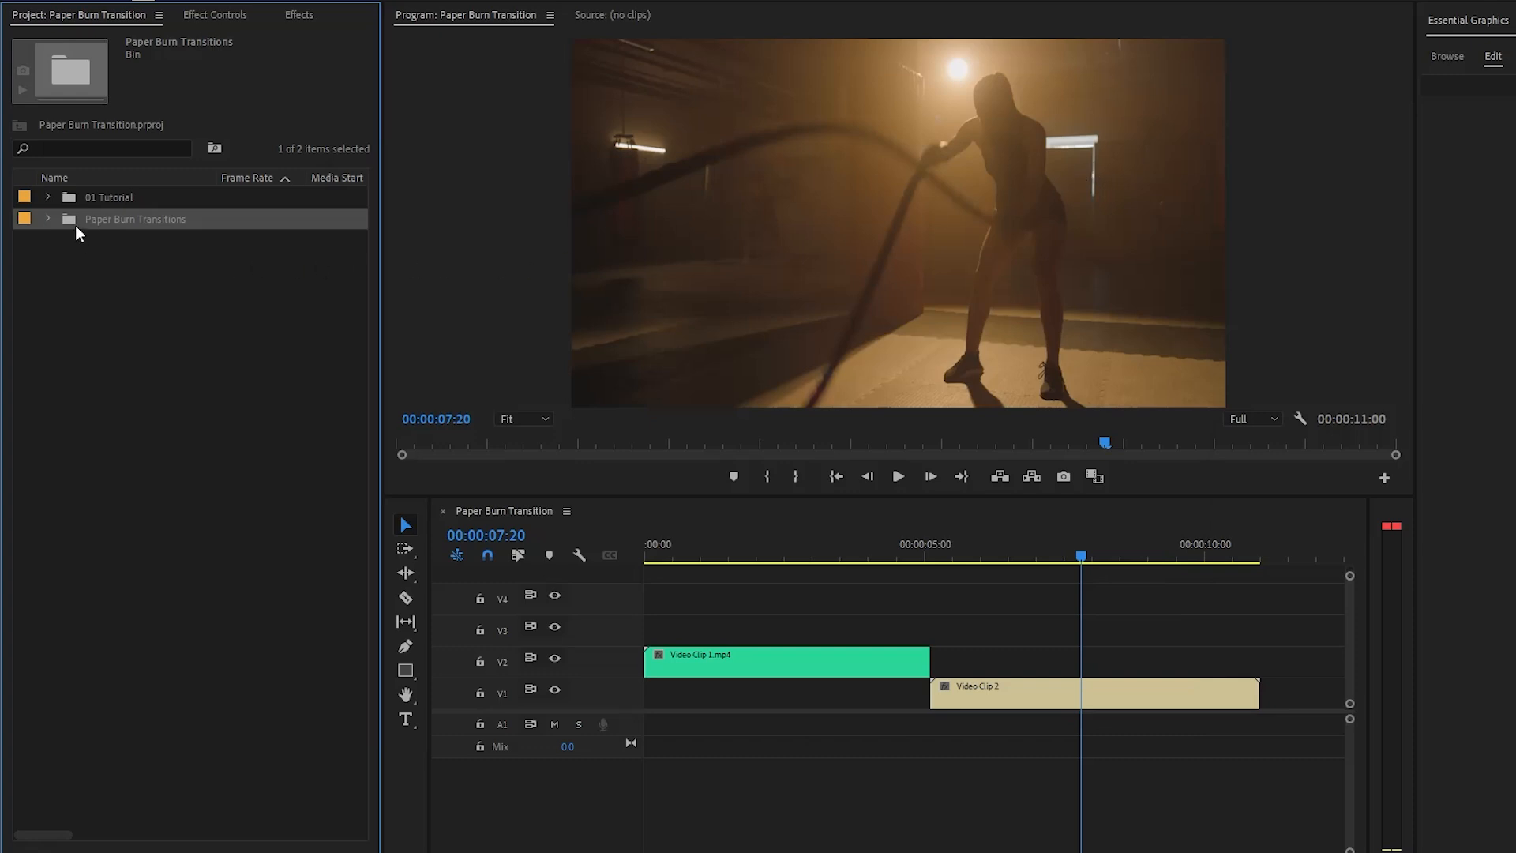
Reveal the three paper burn clips in the bin and select 02 Paper Burn
double_click(134, 218)
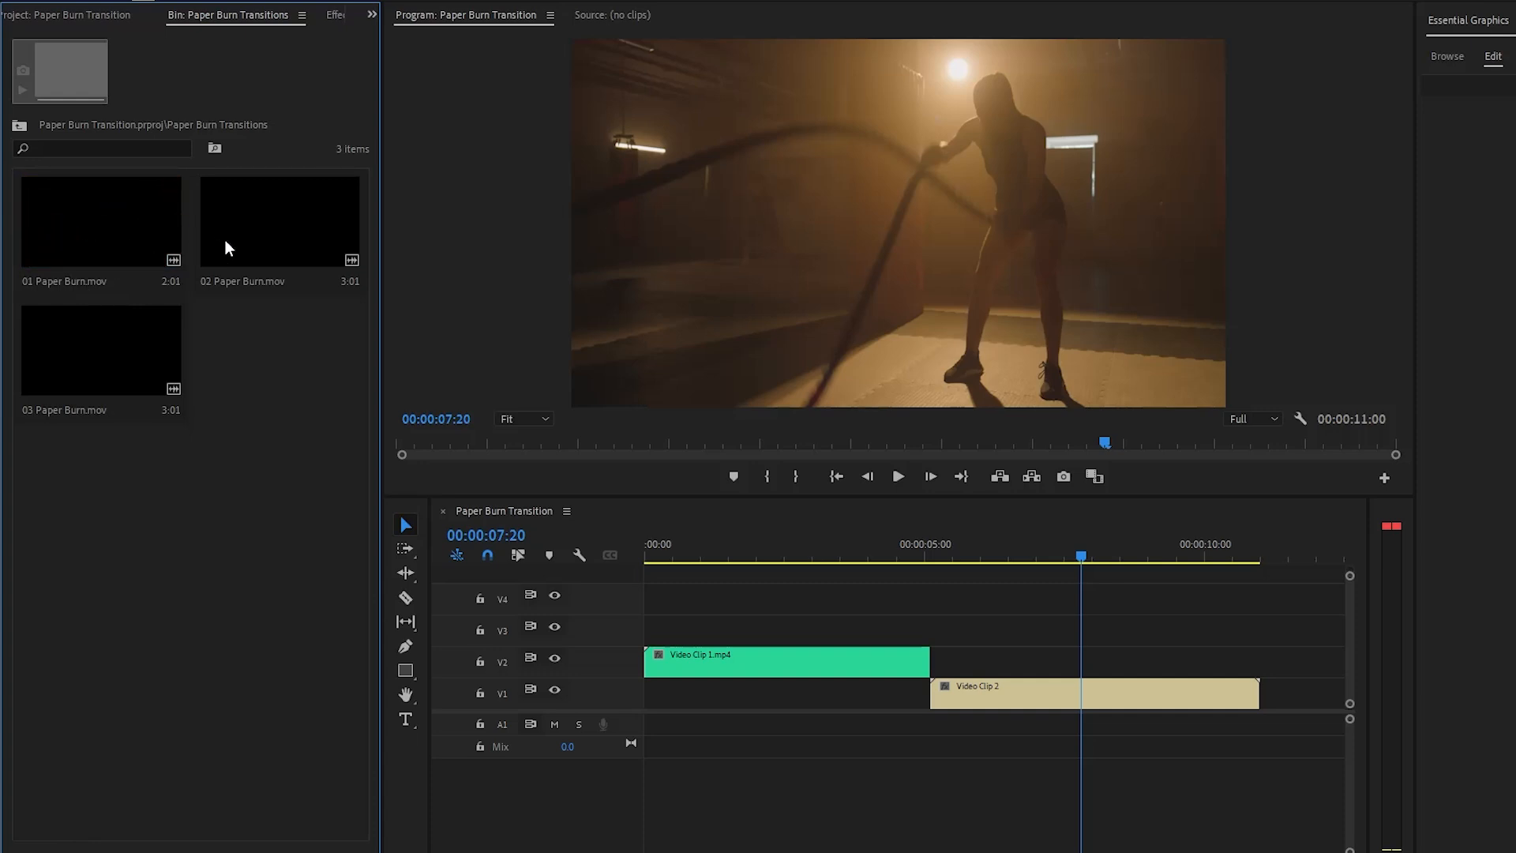
click(280, 220)
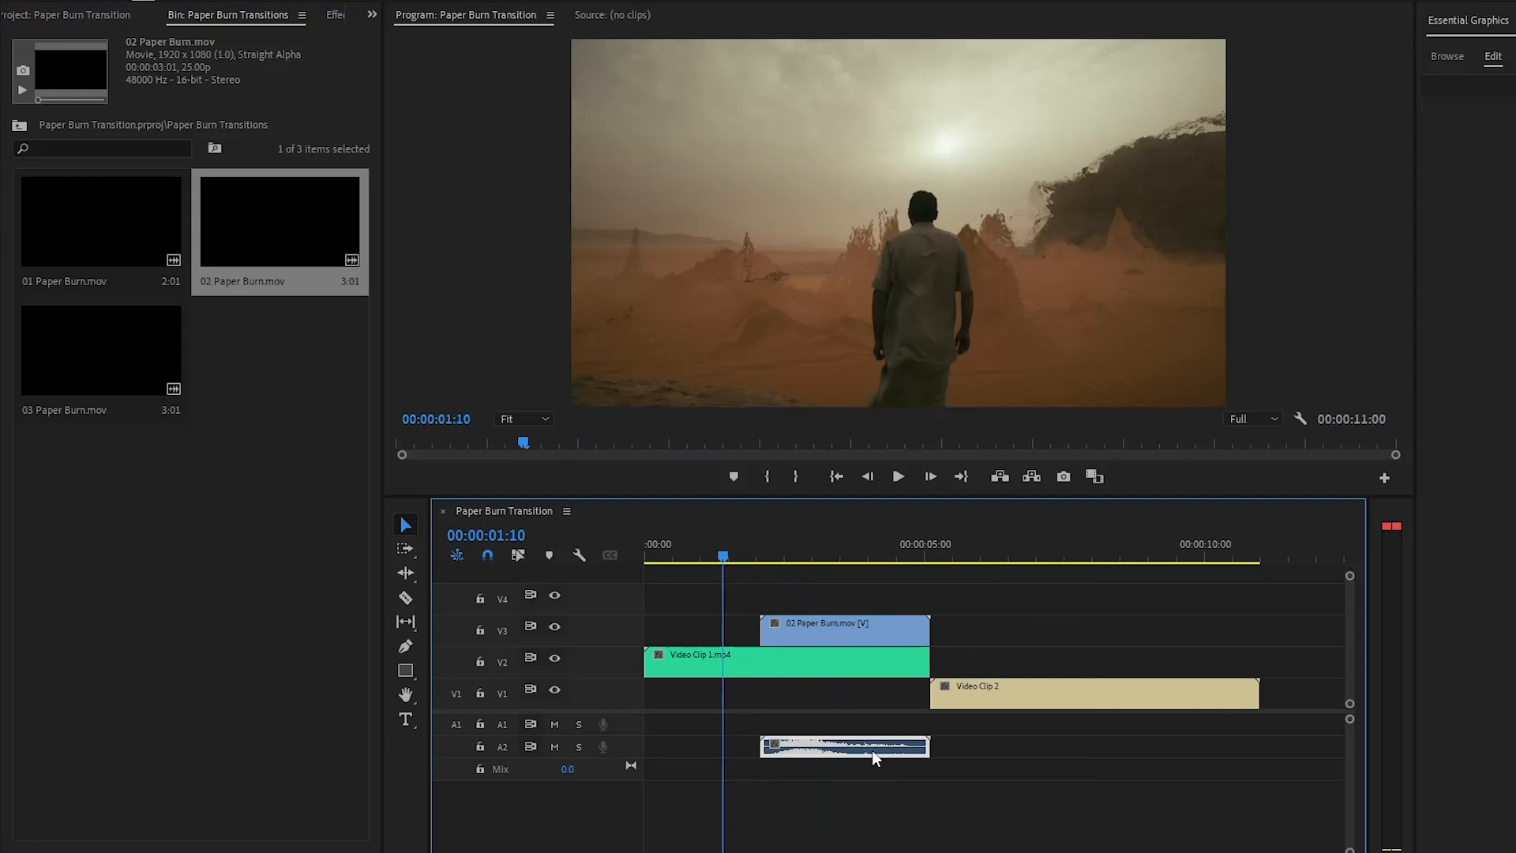
mouse_move(996, 750)
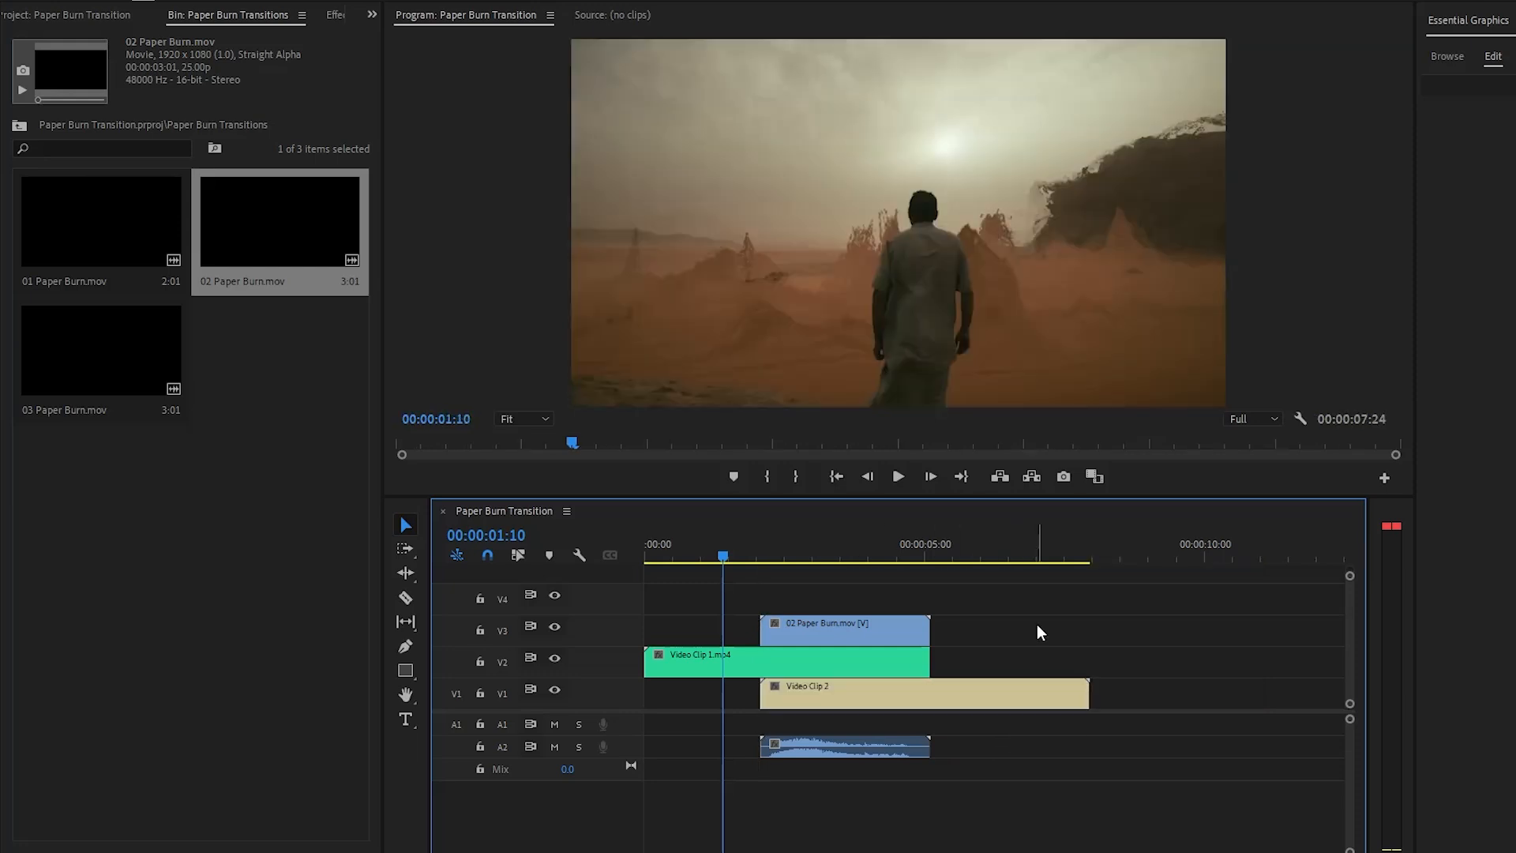
Place 02 Paper Burn on V3 over the cut and align Video Clip 2's start with it
click(896, 475)
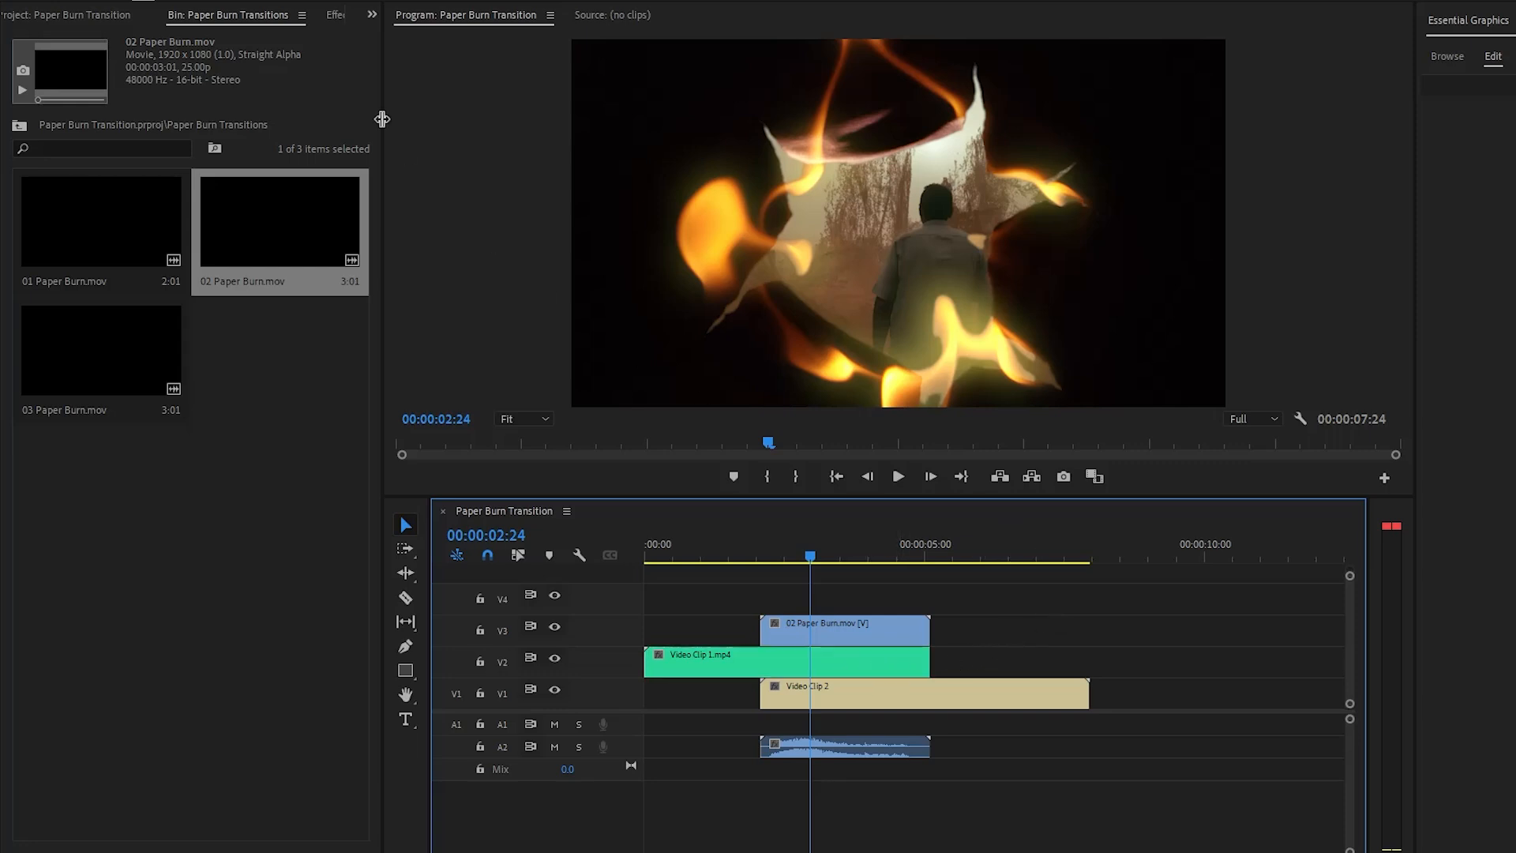
Find the Track Matte Key effect by searching 'track' in the Effects panel
click(302, 14)
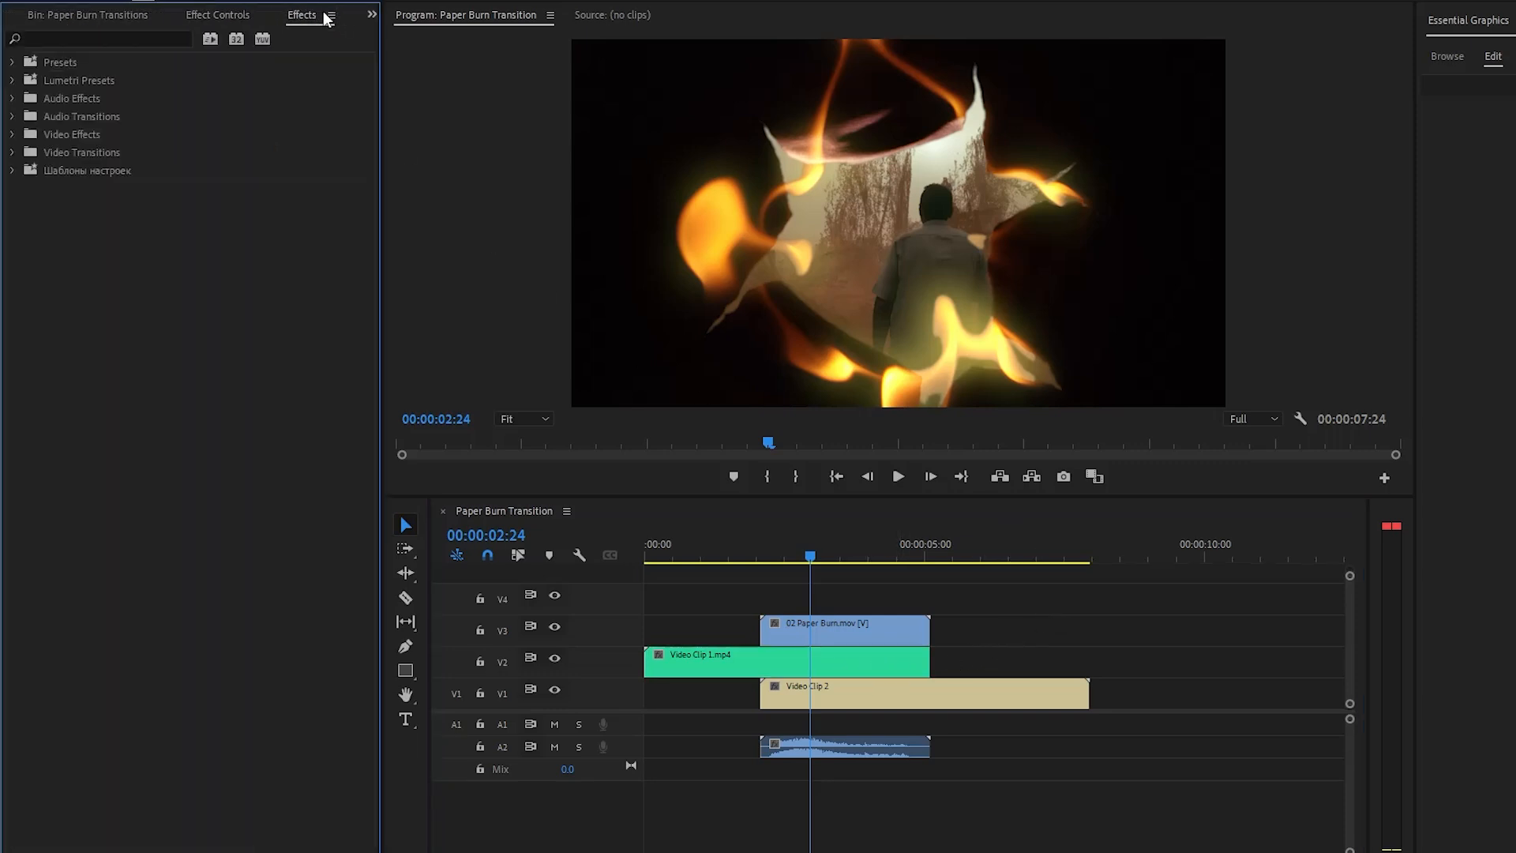
click(96, 38)
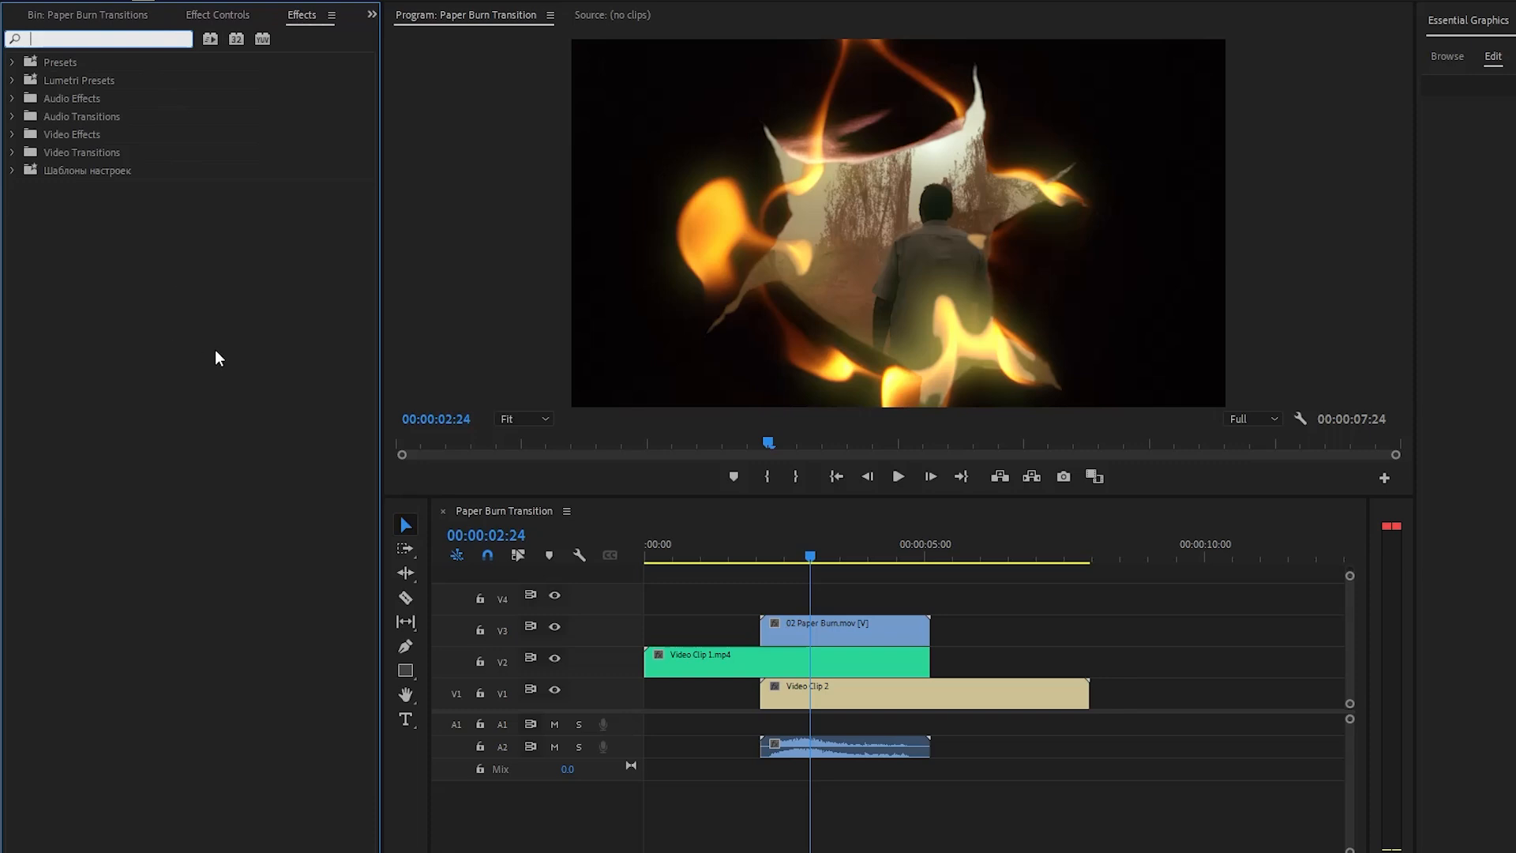
text(track)
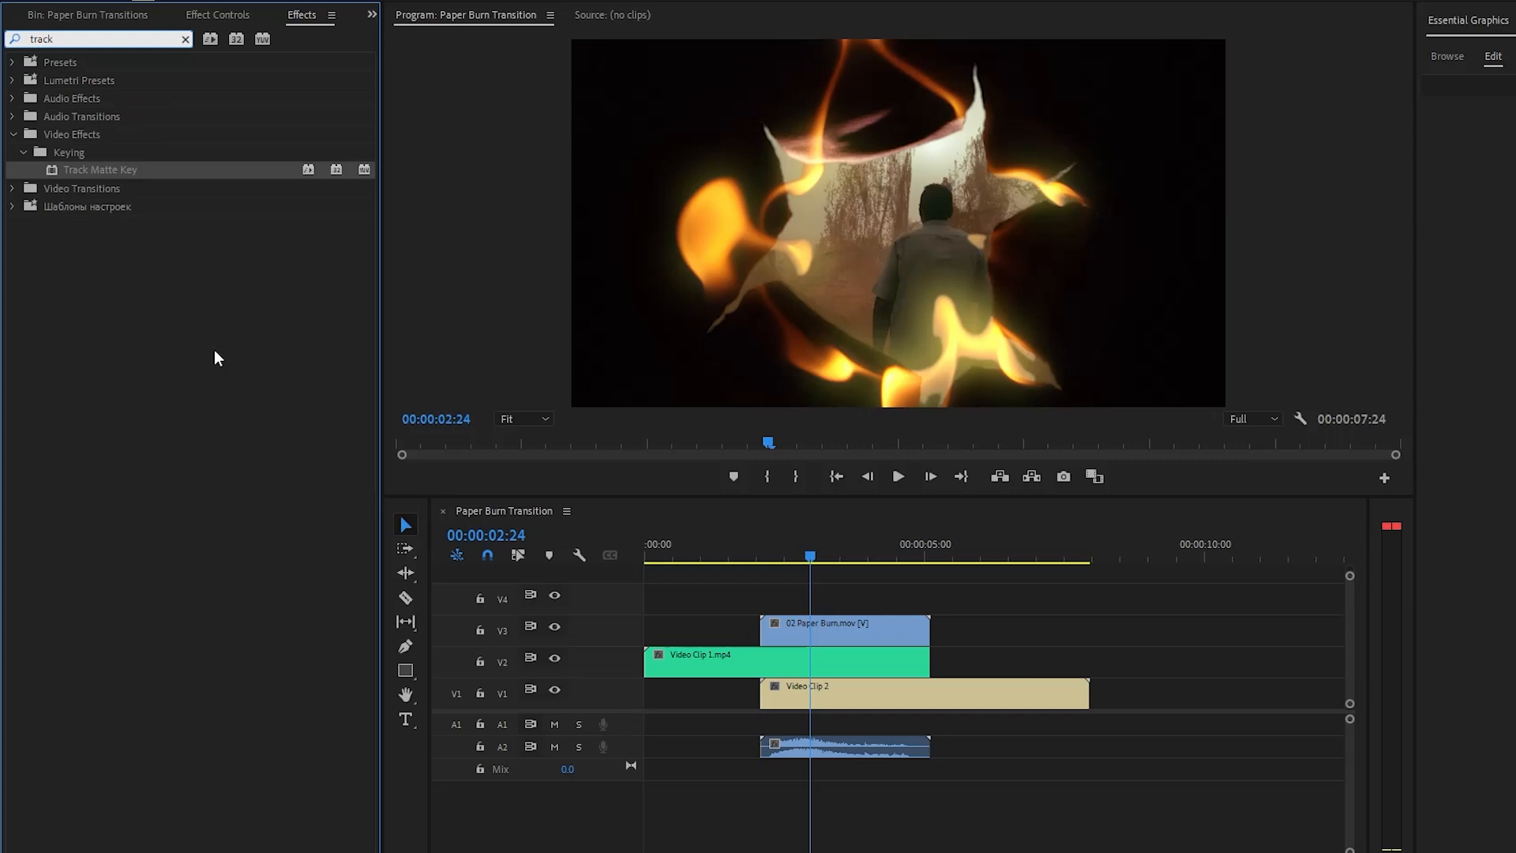
mouse_move(556, 556)
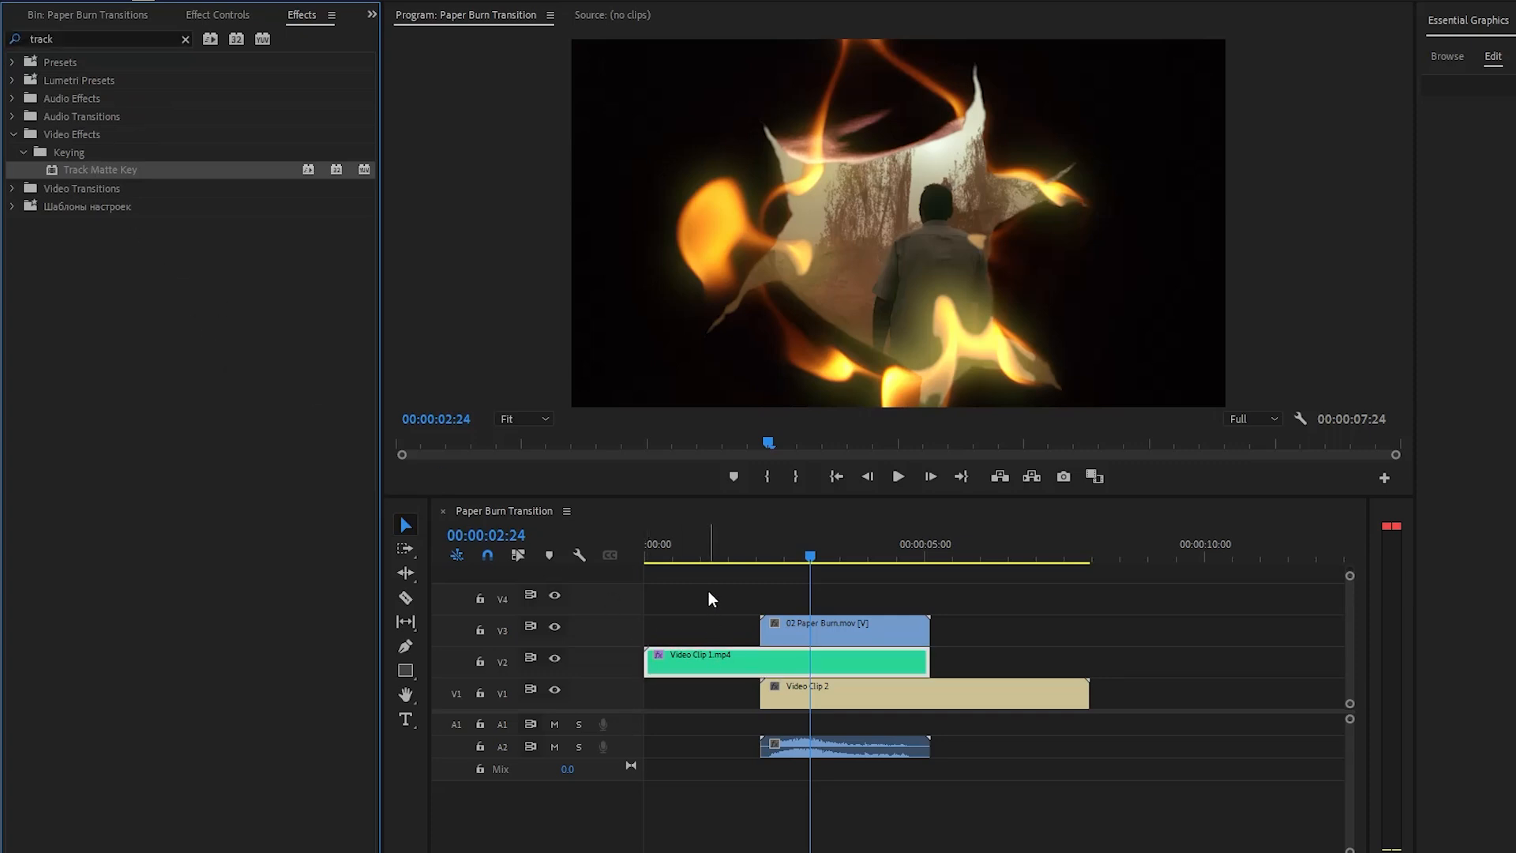
mouse_move(239, 31)
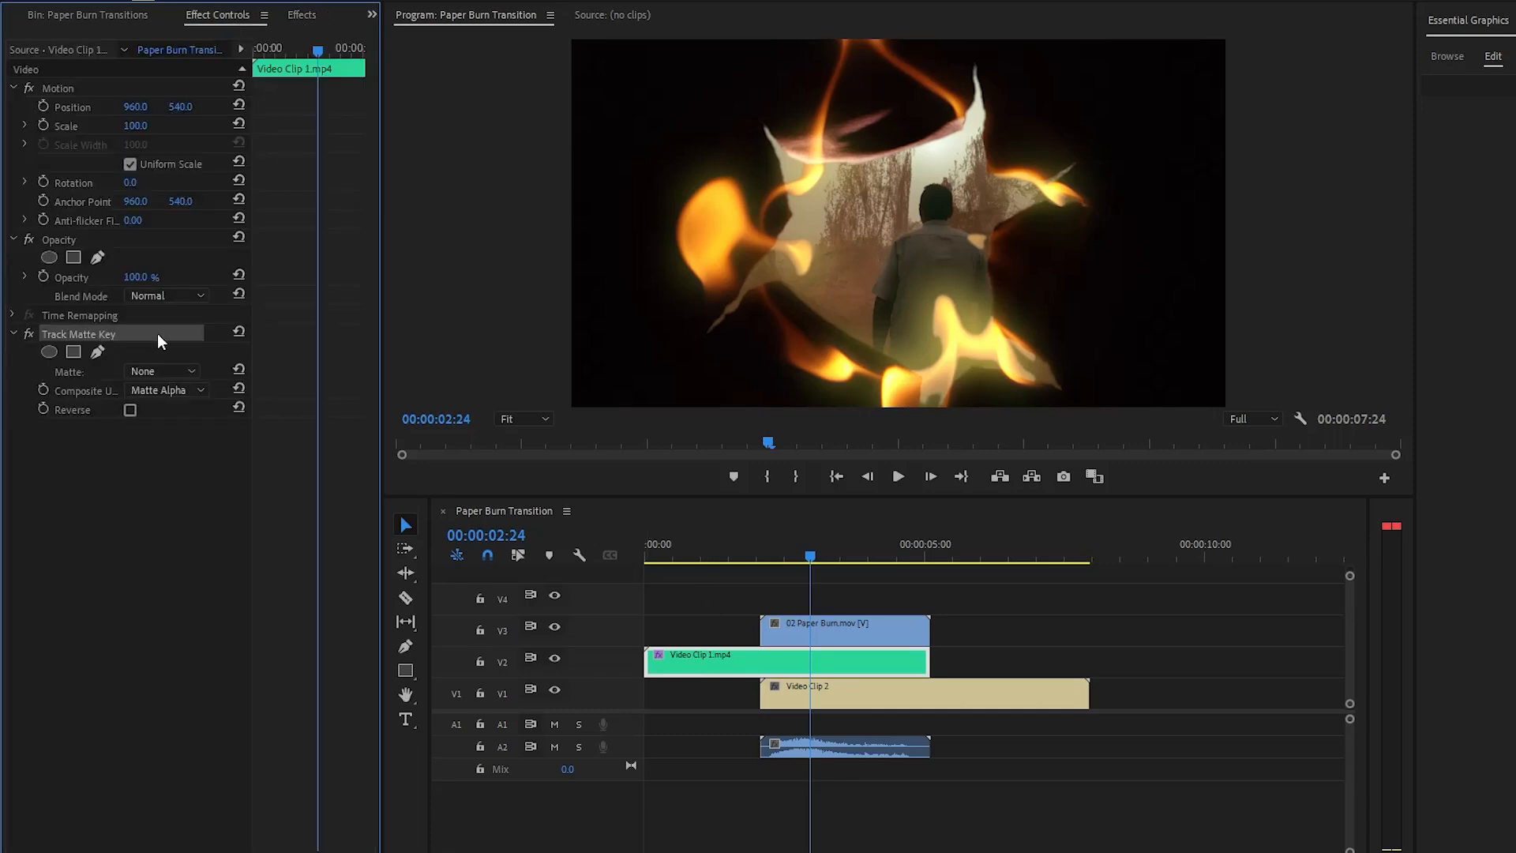
mouse_move(171, 355)
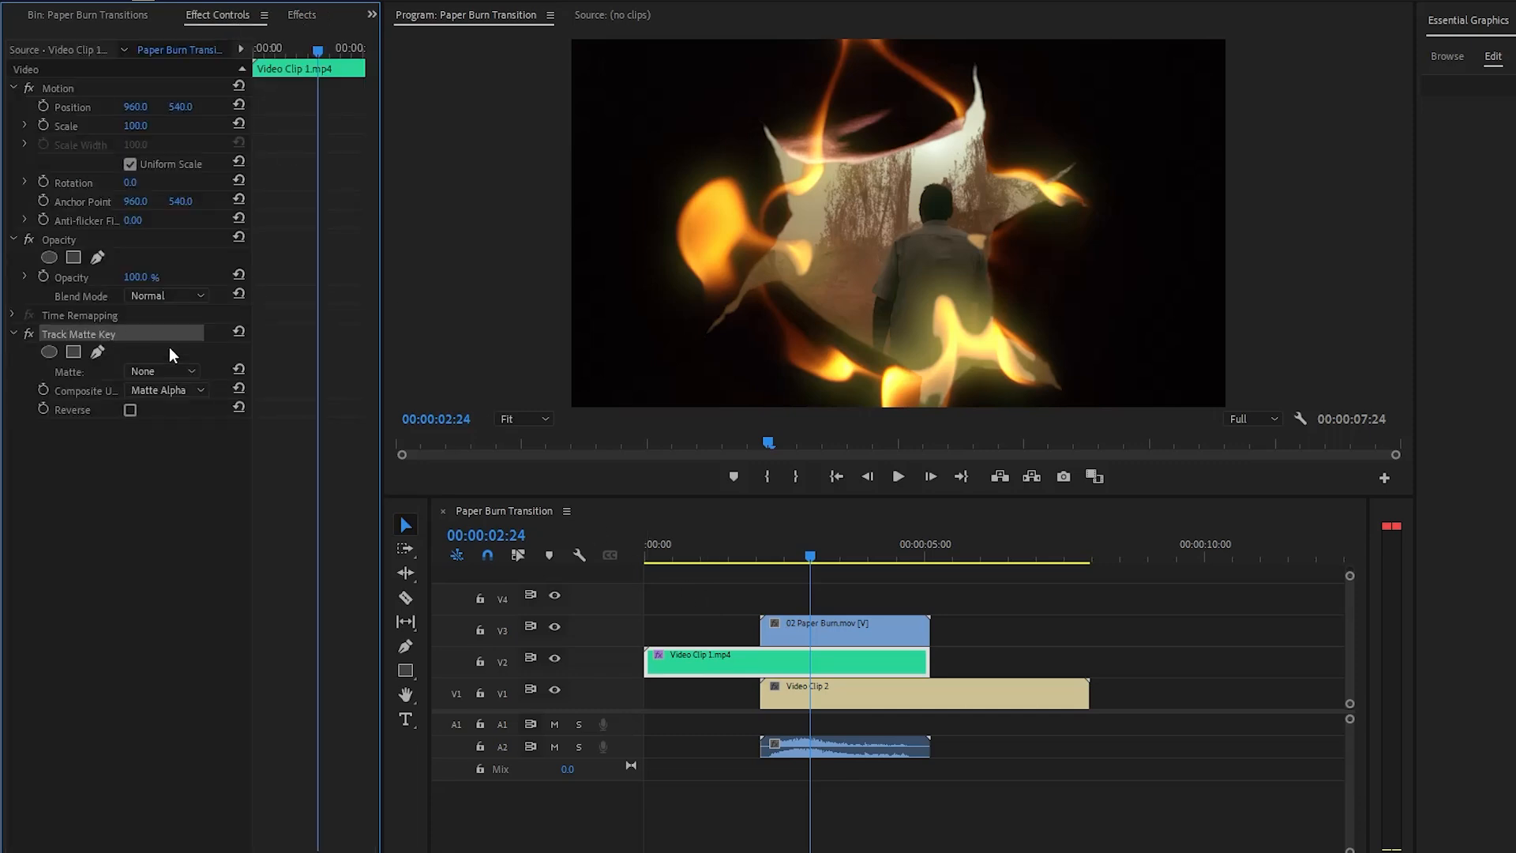
Set Video Clip 1's Track Matte Key matte source to Video 3
click(159, 370)
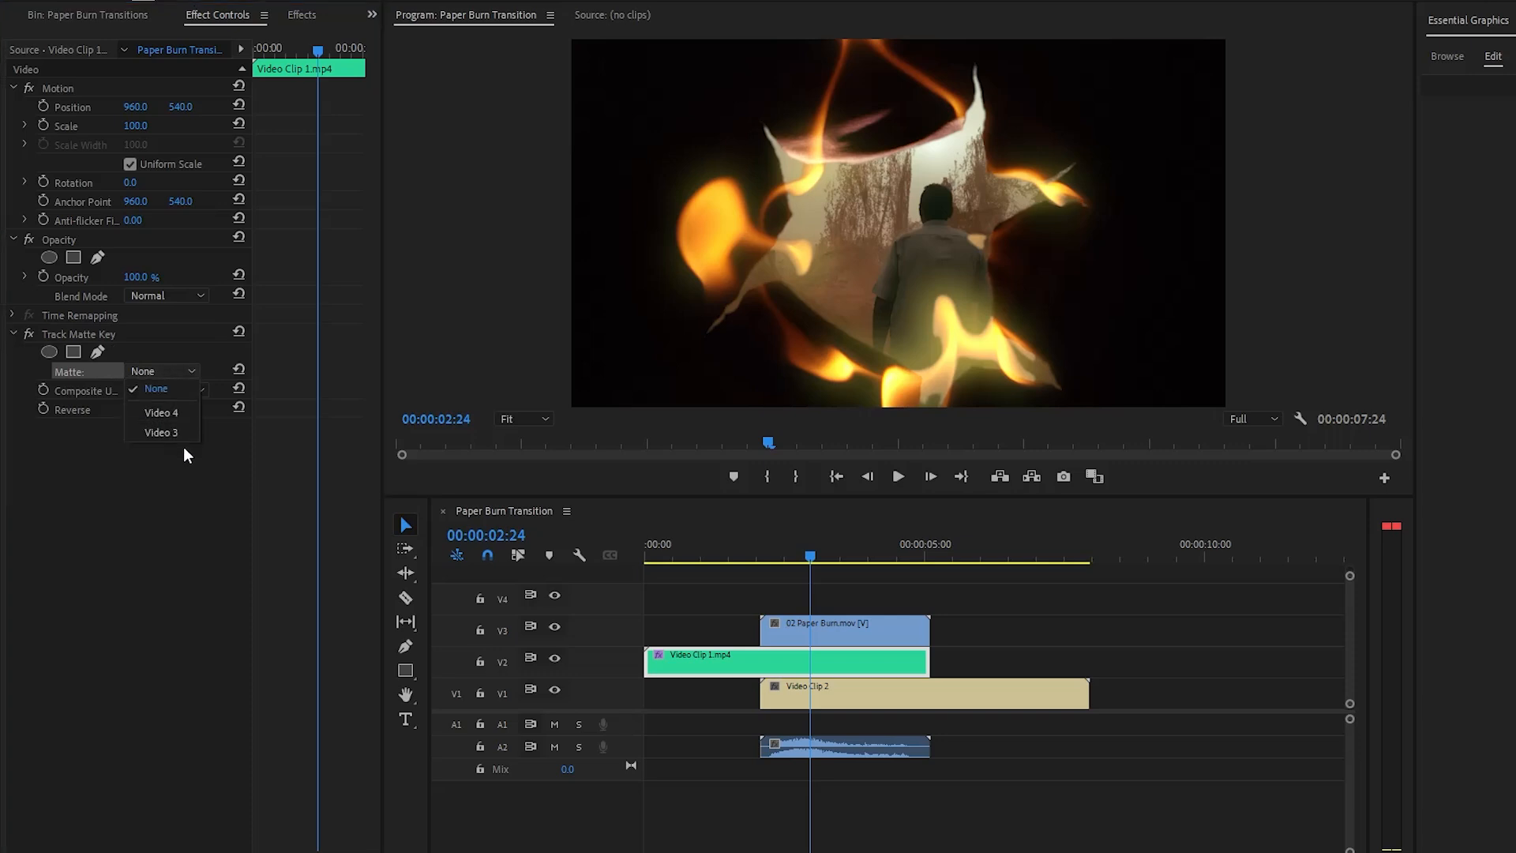
mouse_move(162, 432)
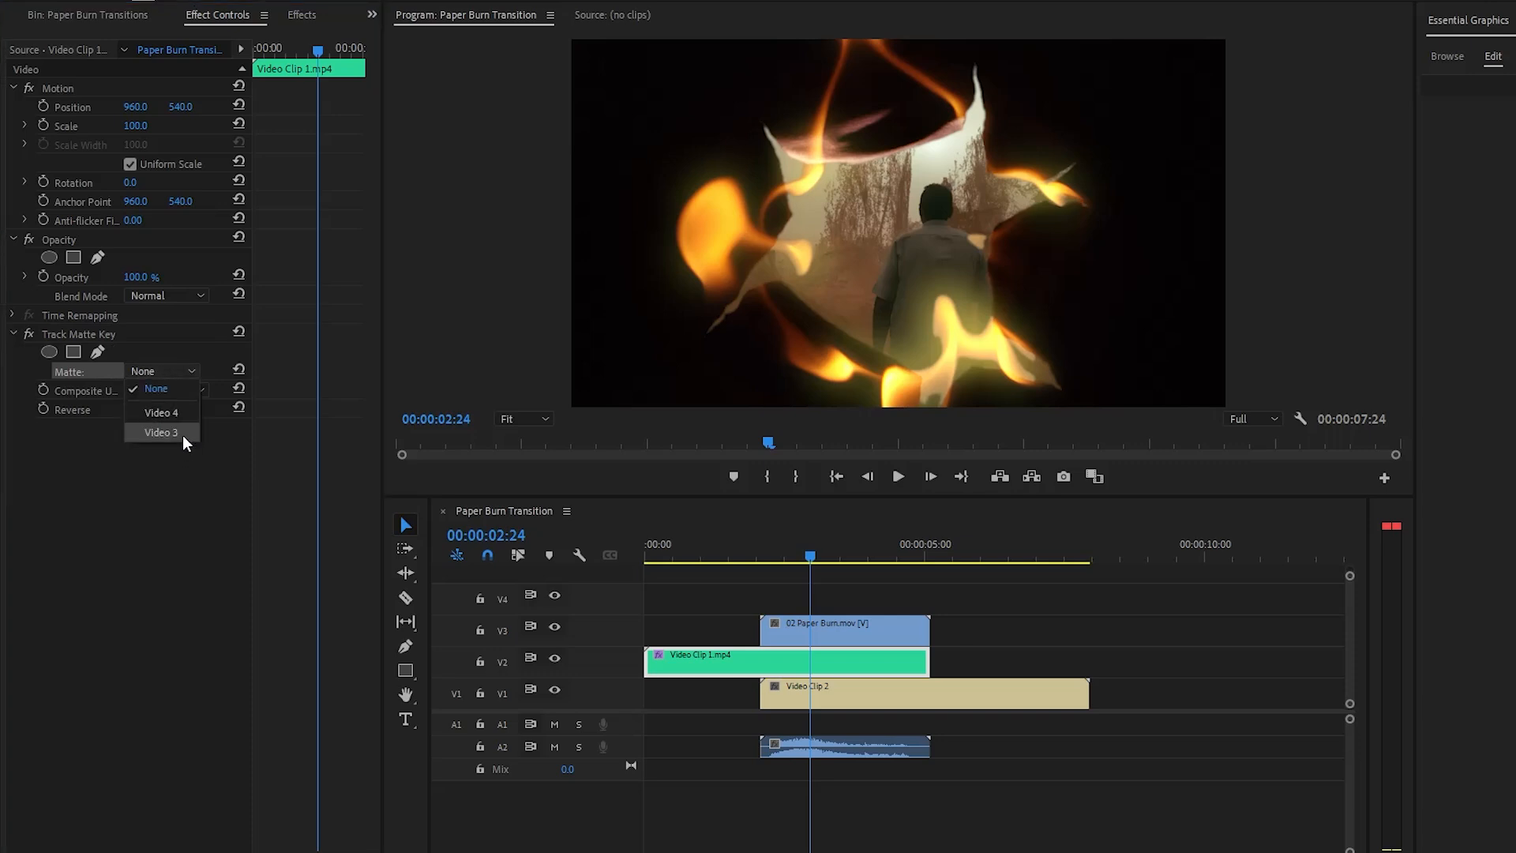
mouse_move(229, 467)
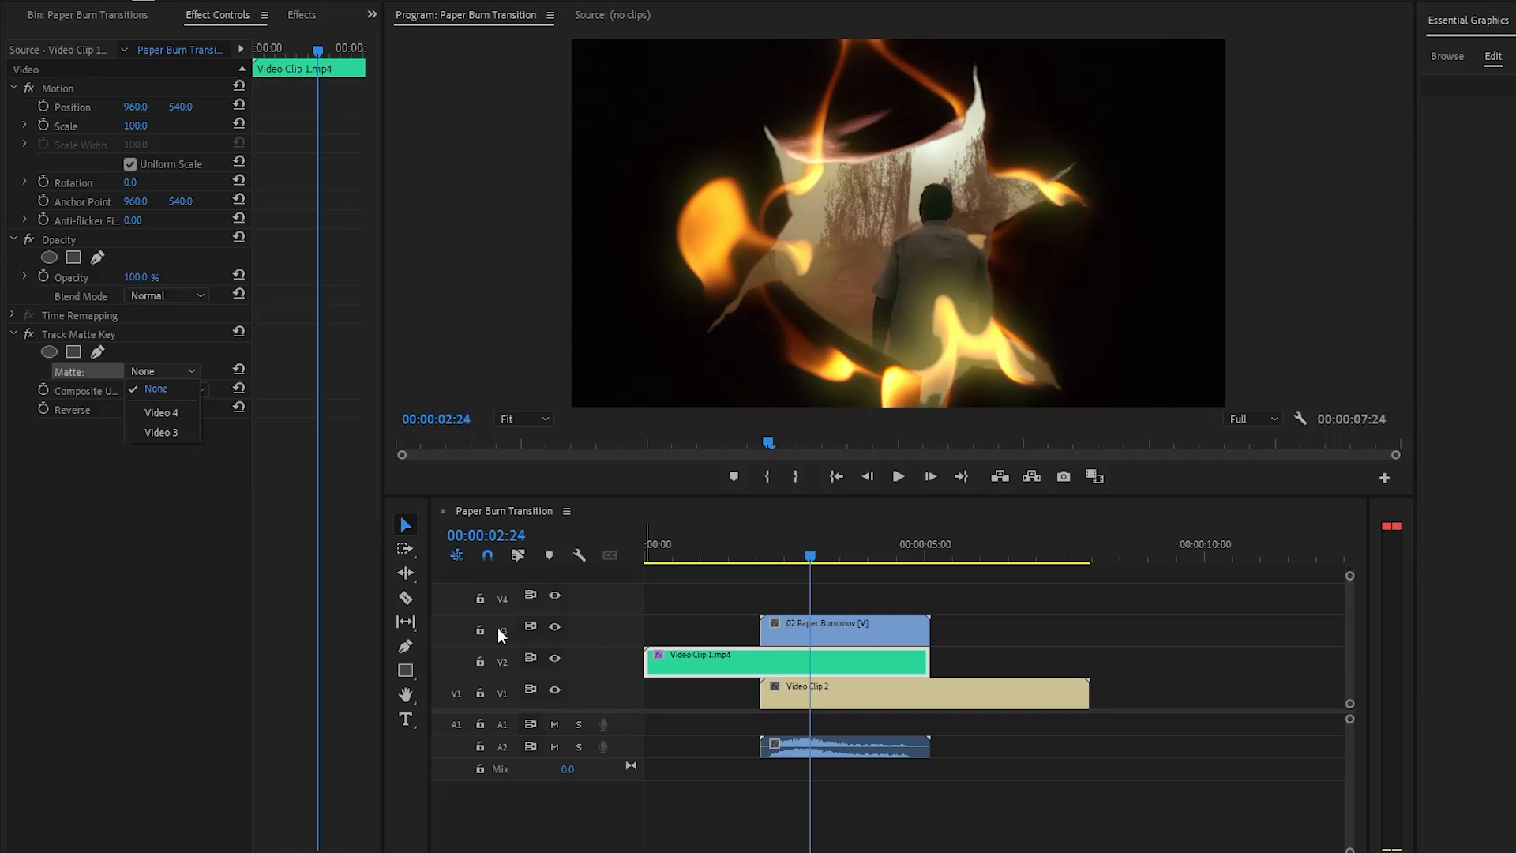
mouse_move(161, 432)
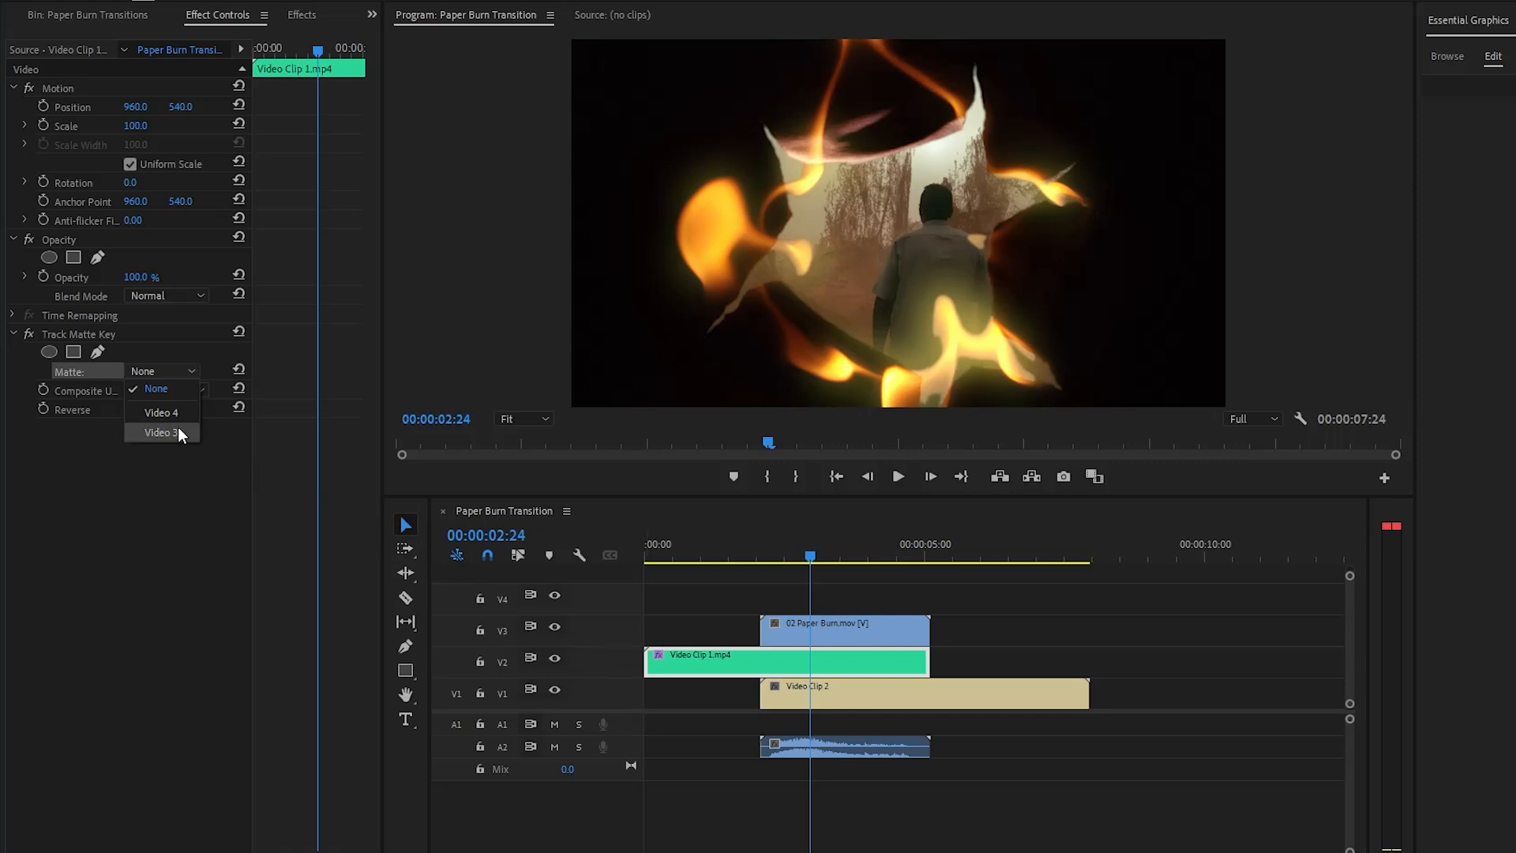
click(159, 432)
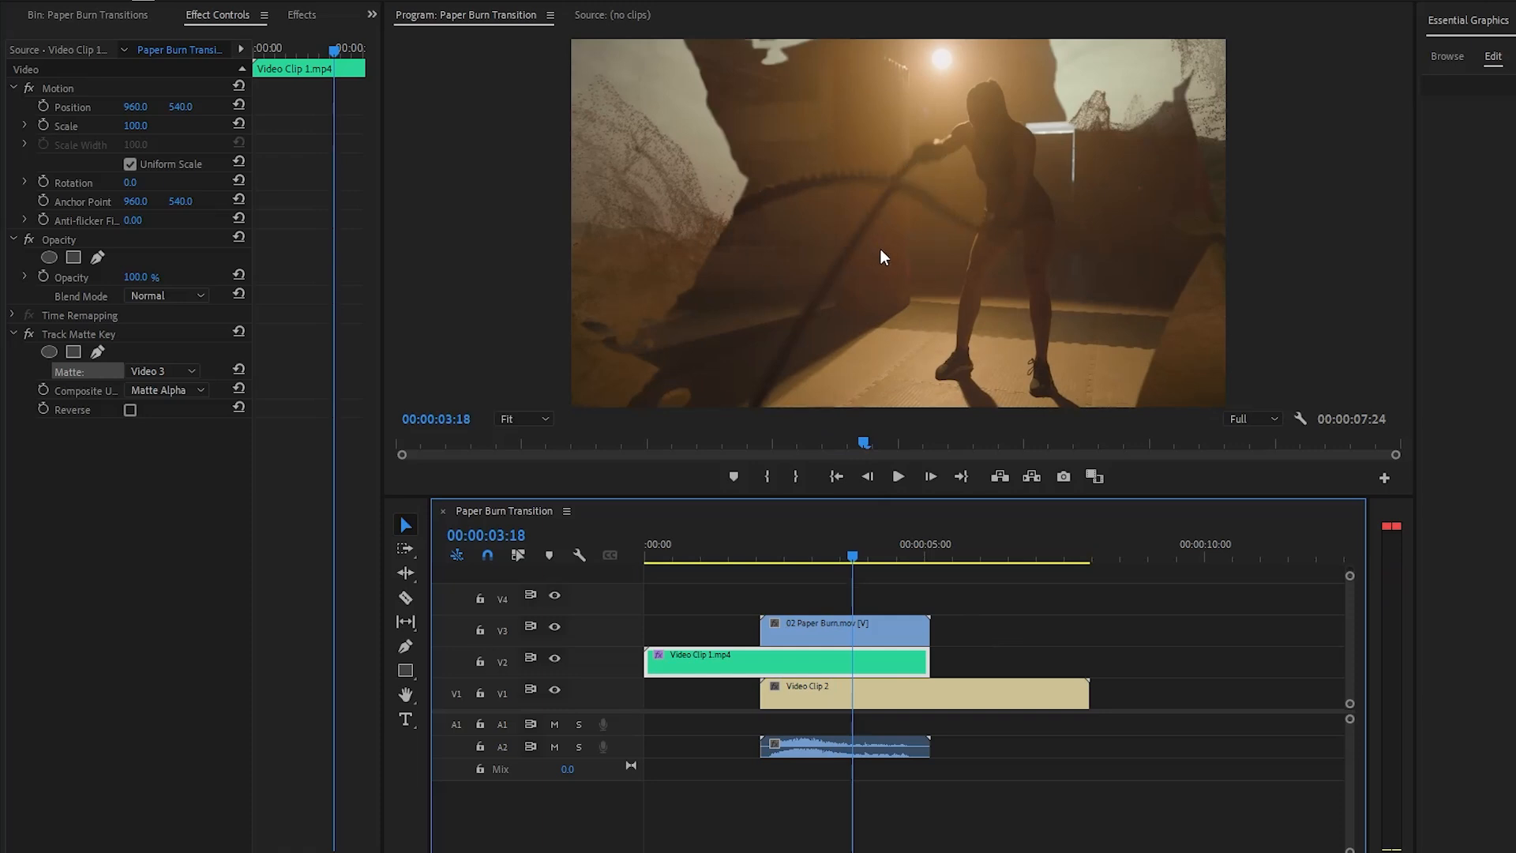
Duplicate the V3 burn clip to V4, set its blend mode to Screen, and play back
click(844, 629)
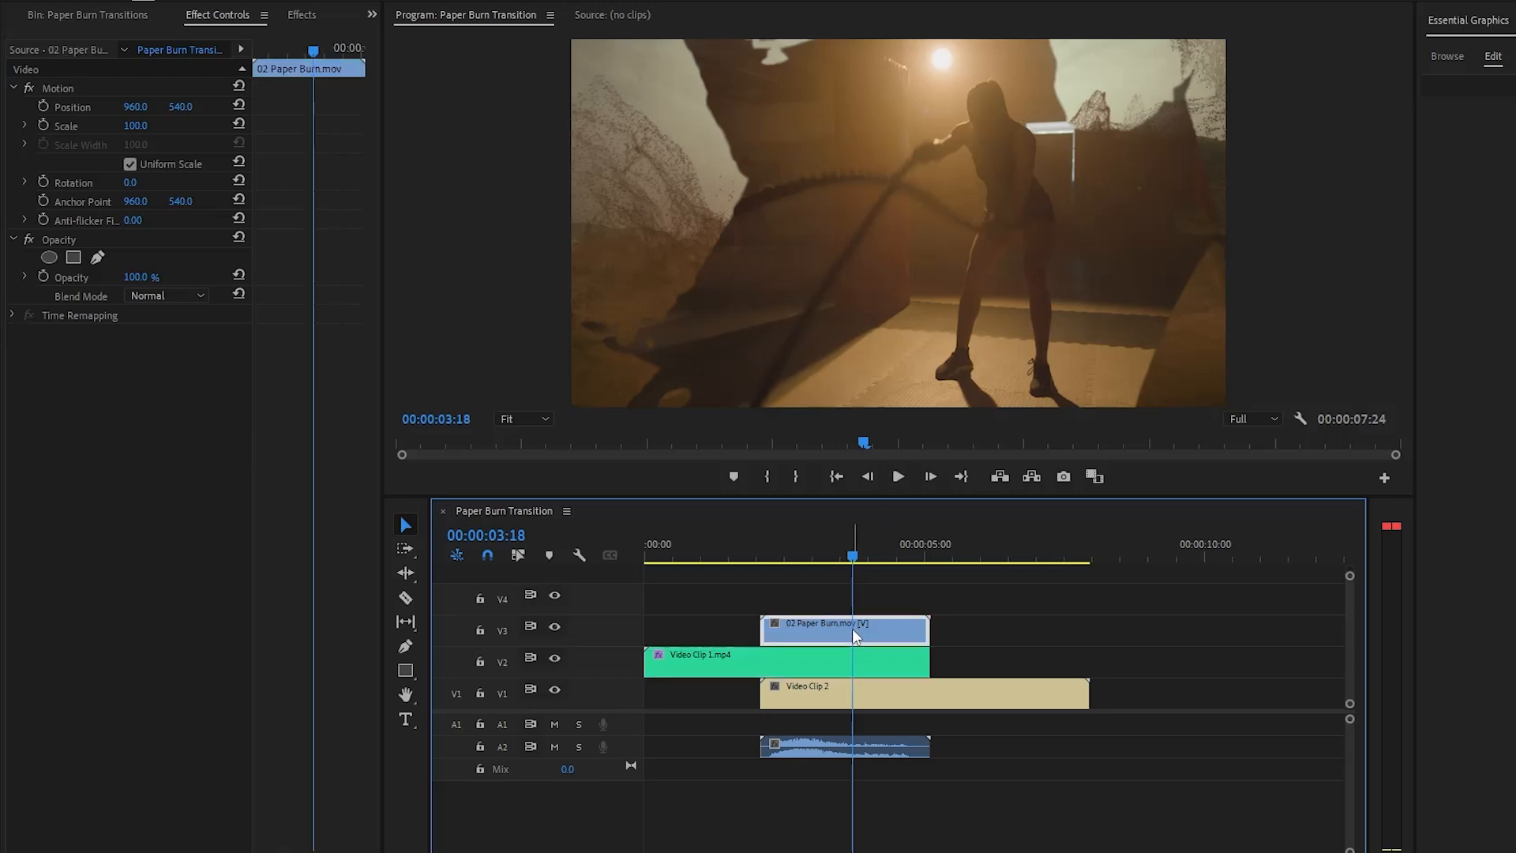
mouse_move(900, 646)
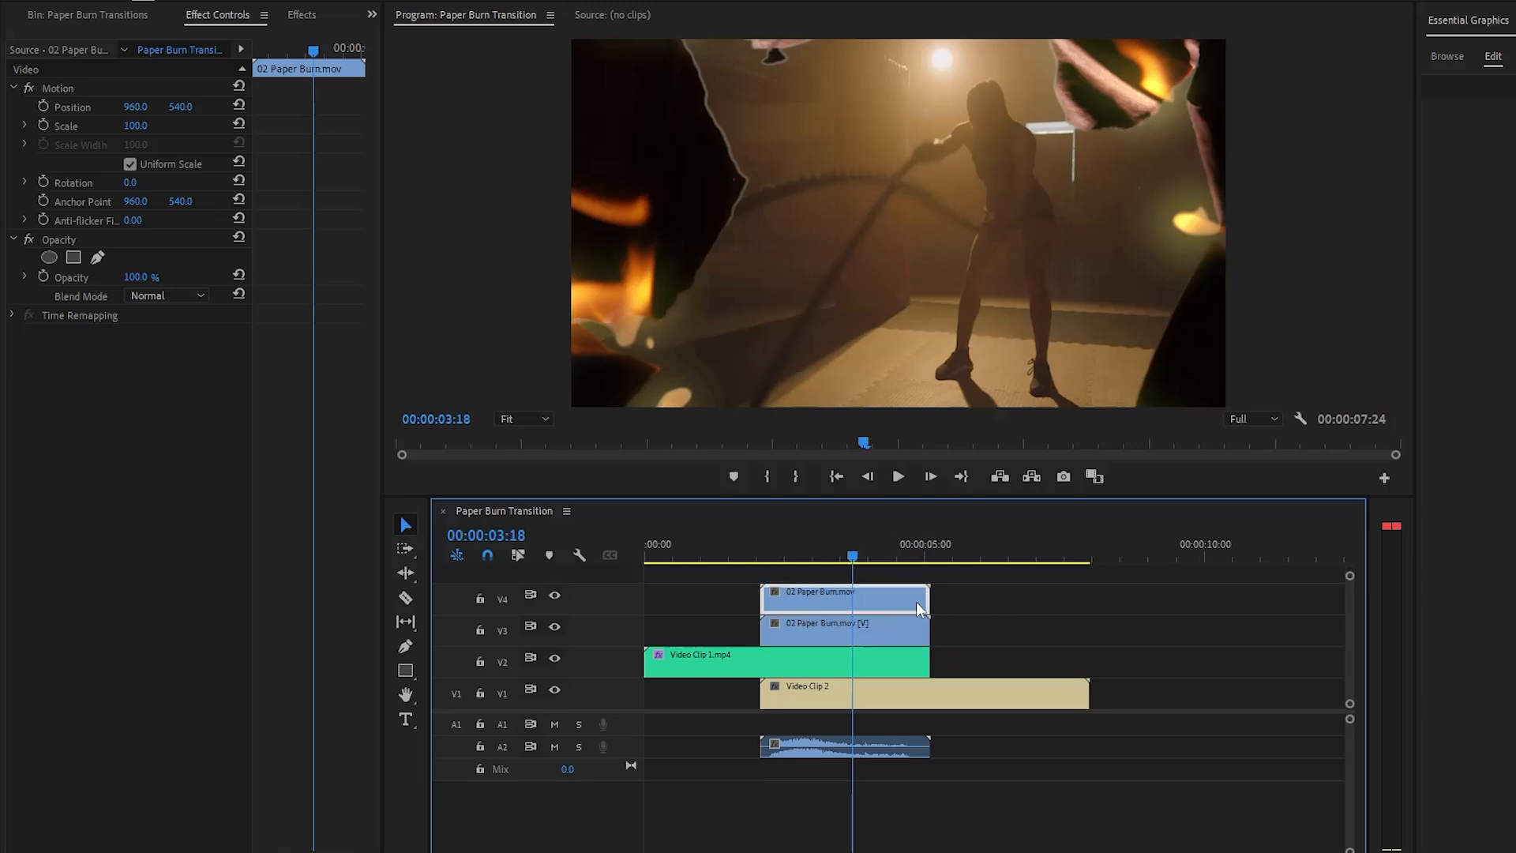
mouse_move(169, 360)
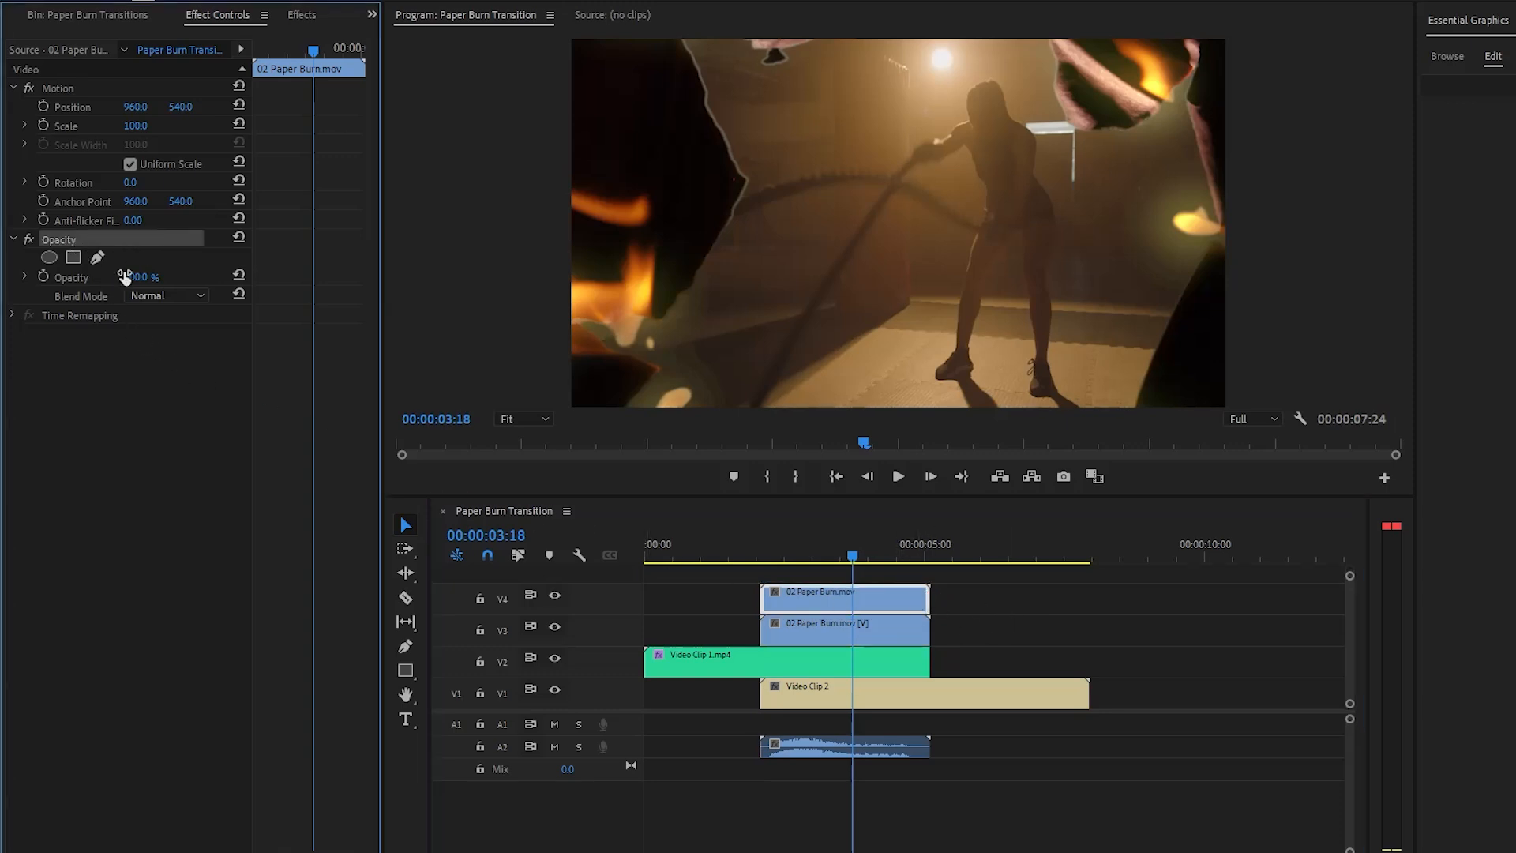
click(166, 295)
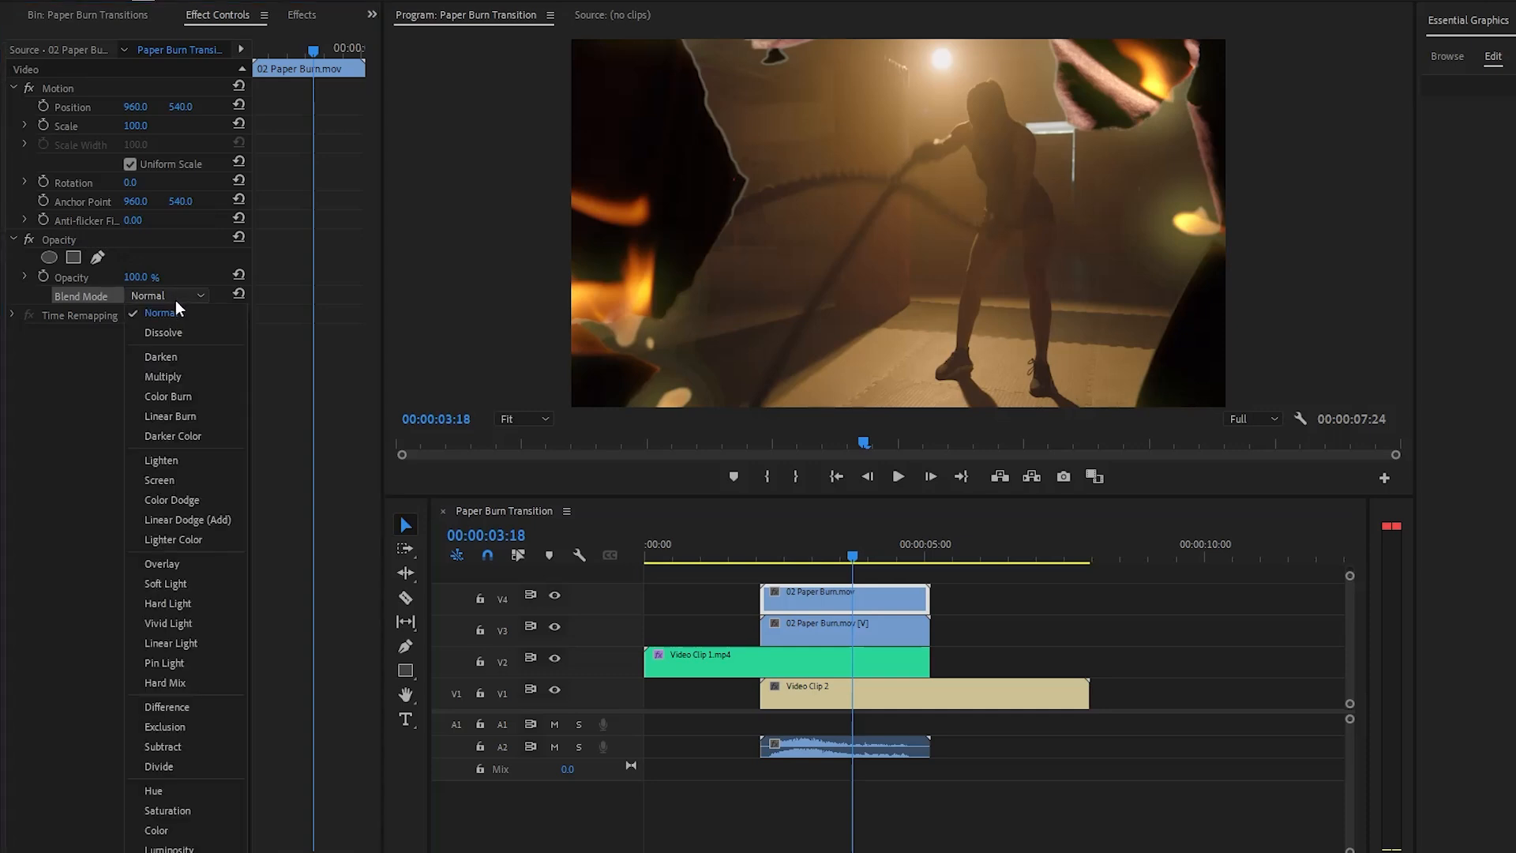
click(159, 479)
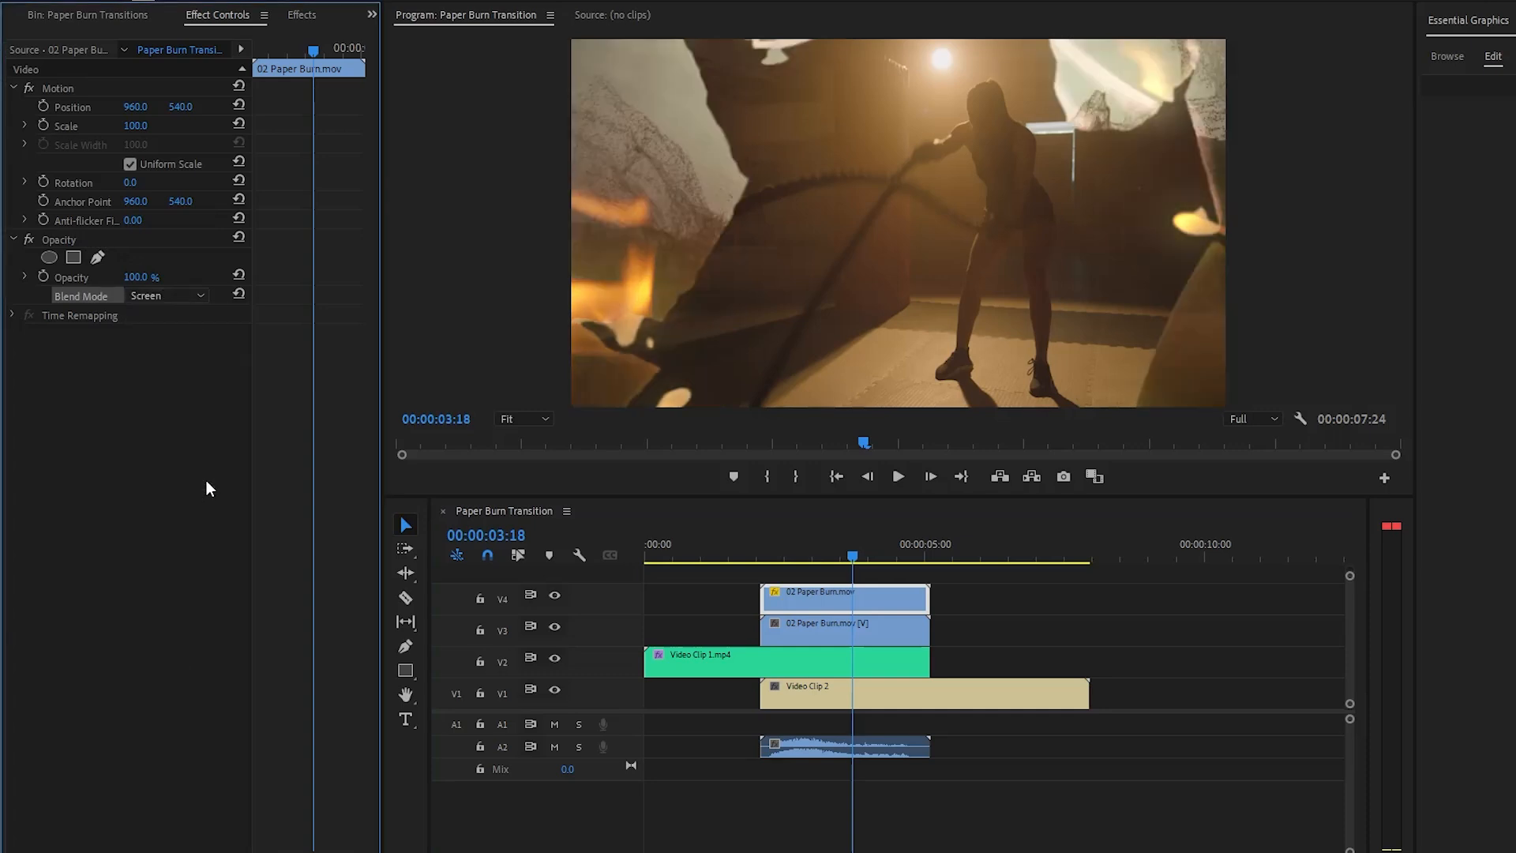
mouse_move(673, 586)
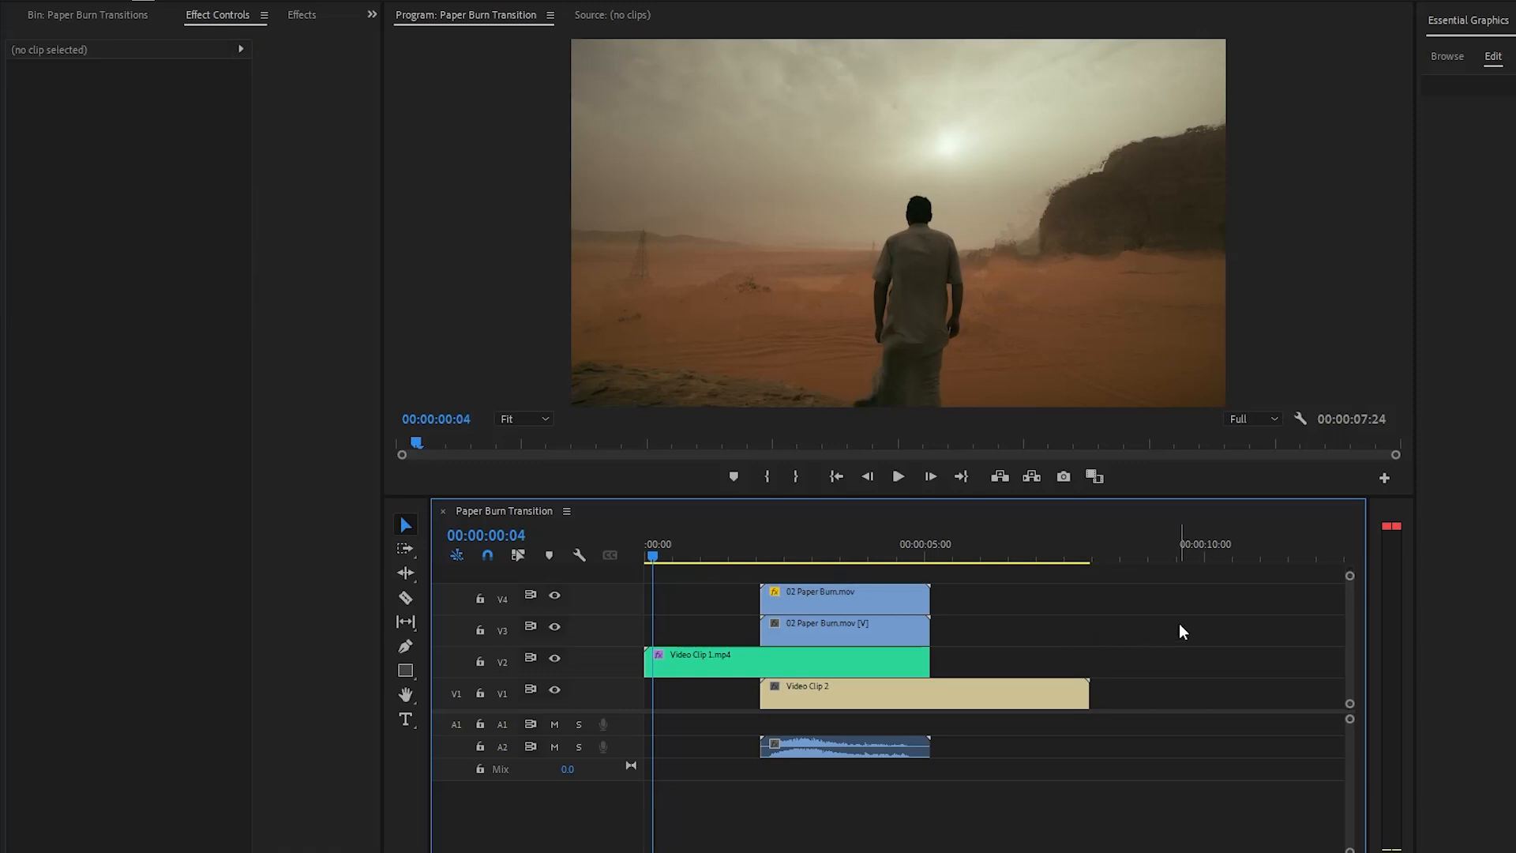
click(896, 476)
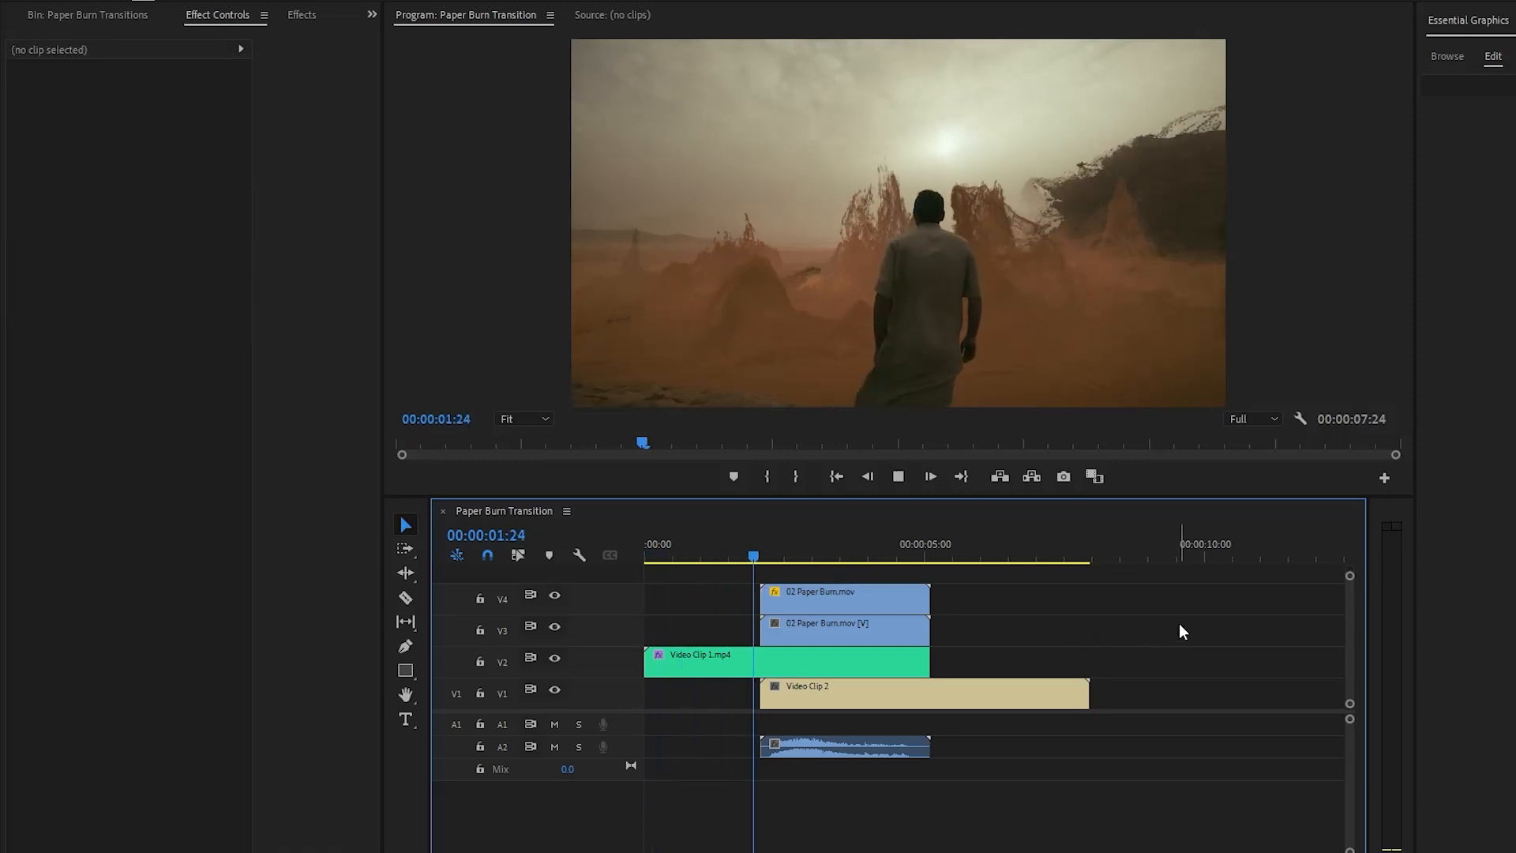